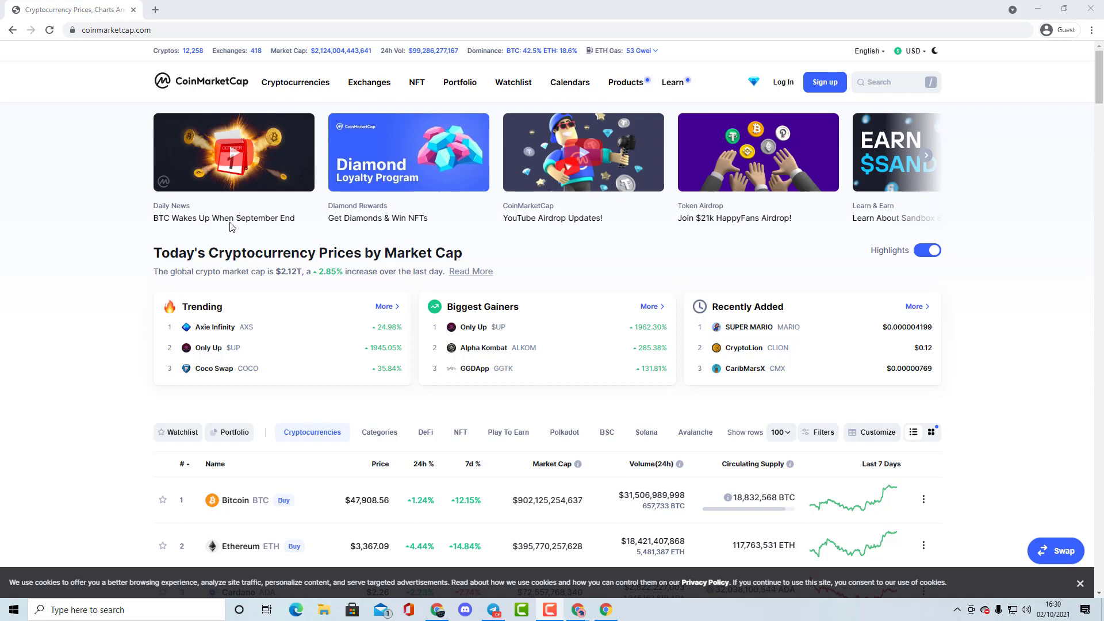
{"action": "mouse_move", "coordinate": [428, 117]}
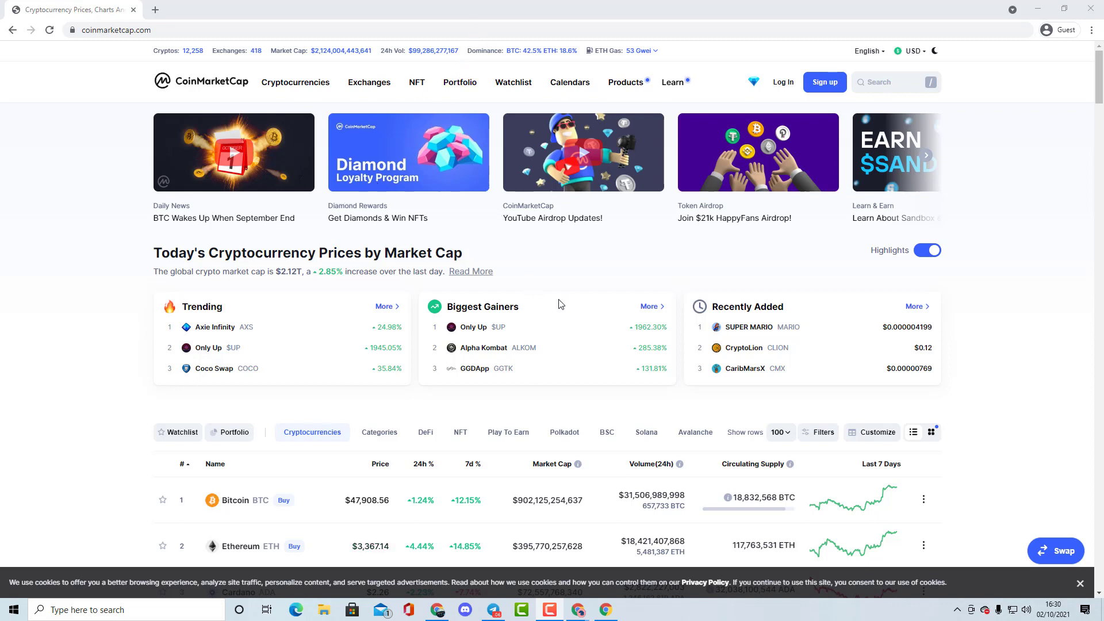
{"action": "mouse_move", "coordinate": [608, 249]}
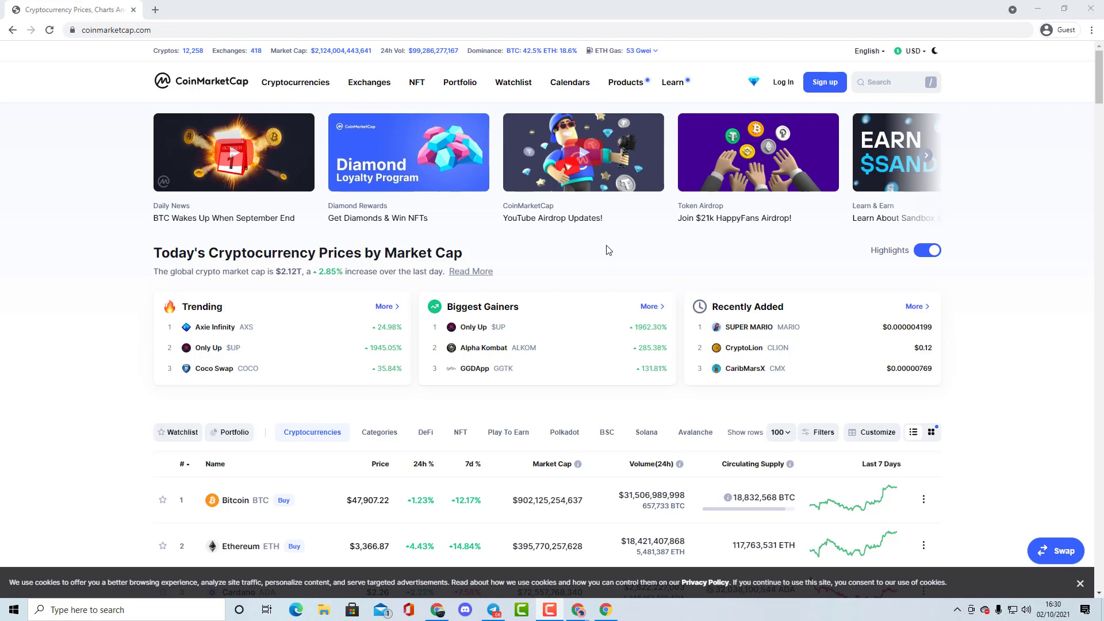
{"action": "mouse_move", "coordinate": [635, 266]}
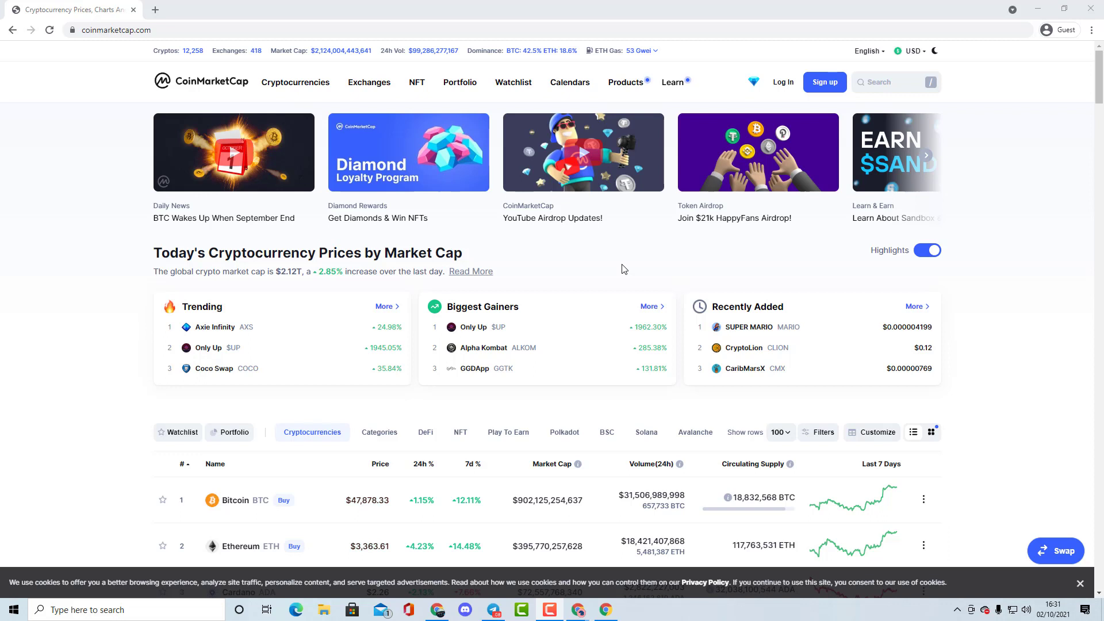
{"action": "mouse_move", "coordinate": [796, 300]}
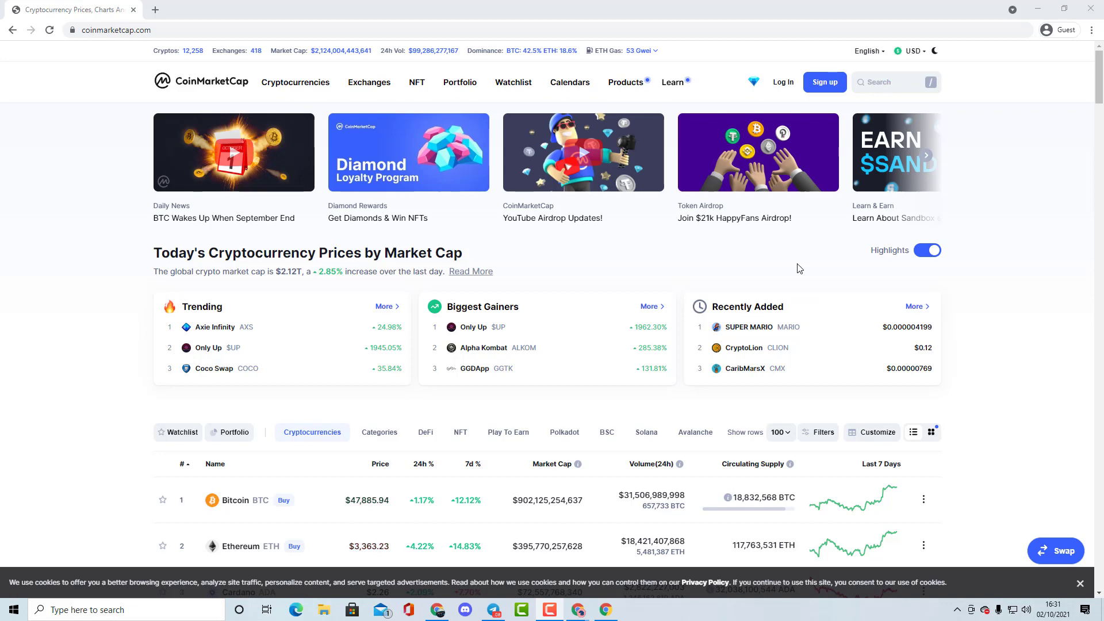
{"action": "mouse_move", "coordinate": [839, 295]}
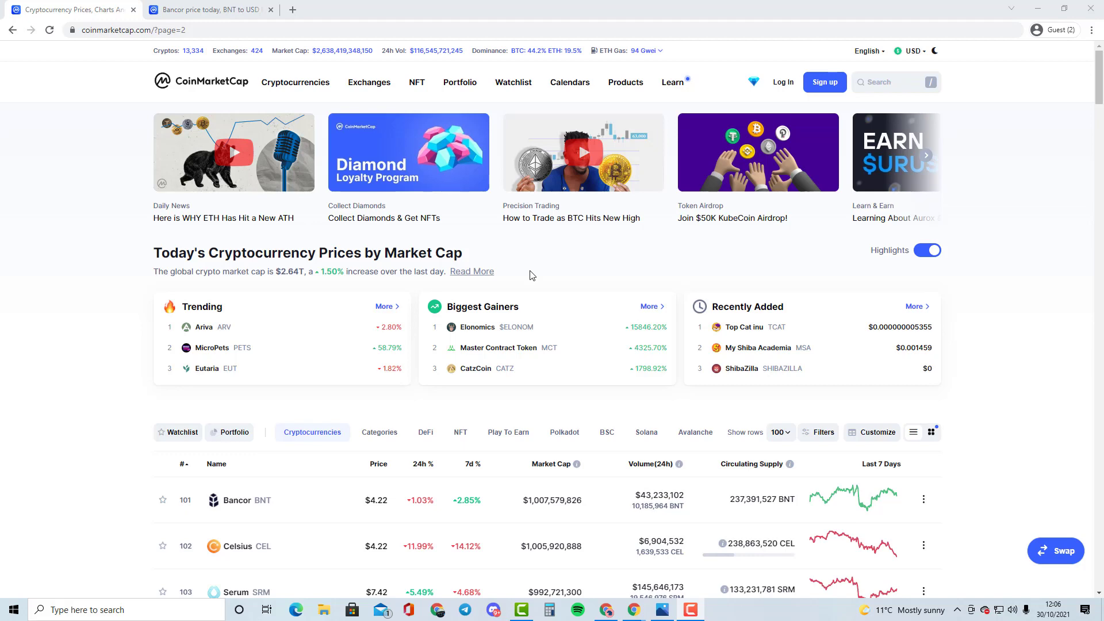
{"action": "mouse_move", "coordinate": [563, 334]}
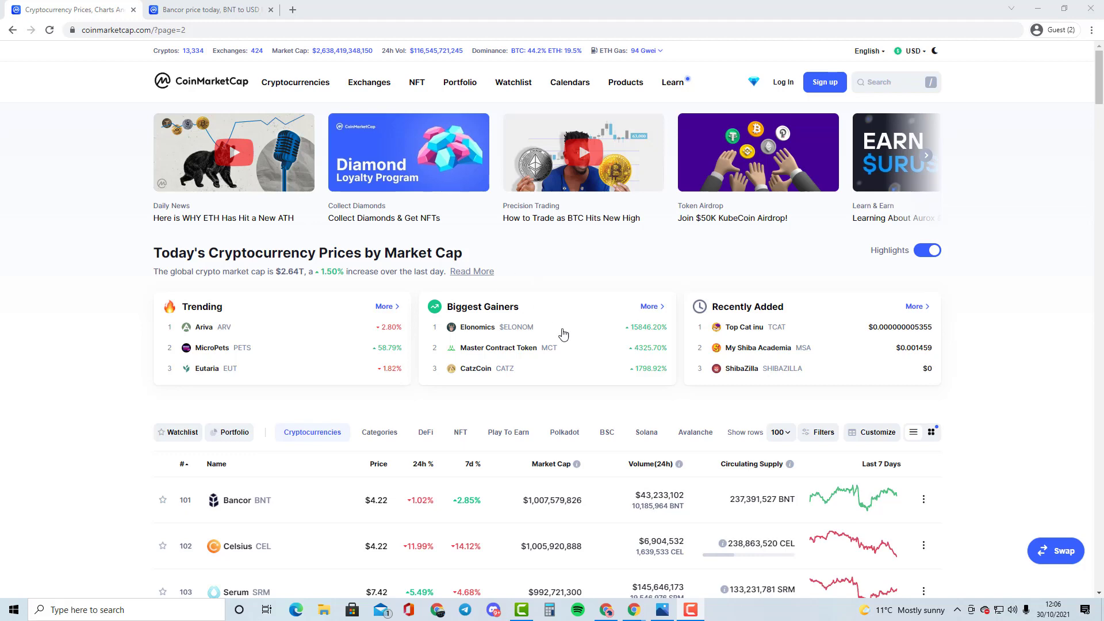
Scroll the ranking to around rank 50 and open Harmony (ONE)'s coin page.
{"action": "scroll", "scroll_direction": "down", "scroll_amount": 3}
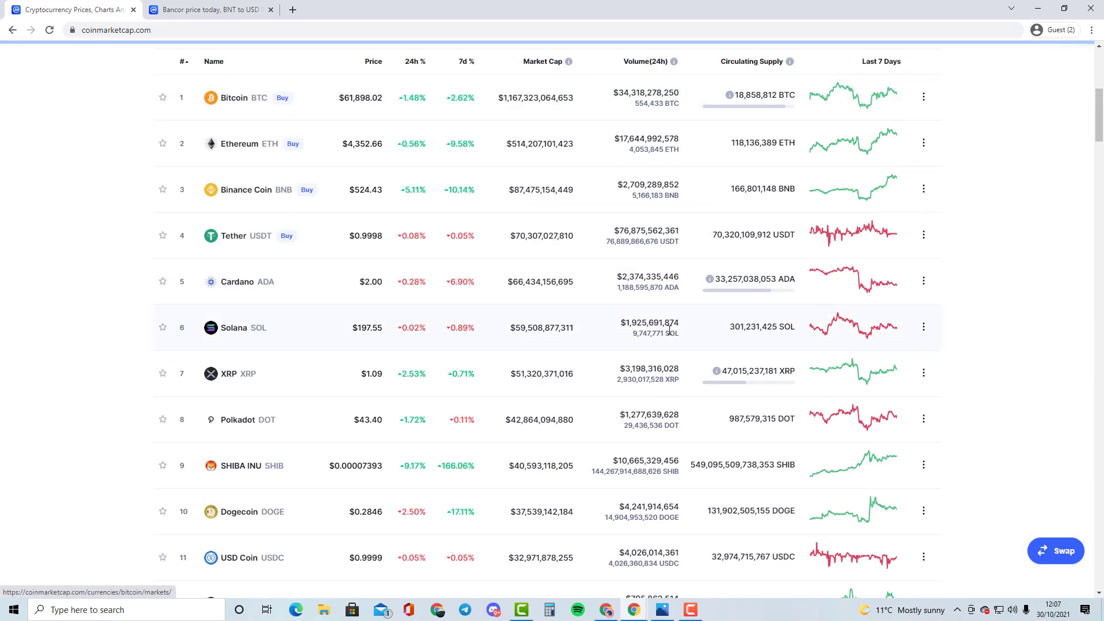
{"action": "scroll", "scroll_direction": "down", "scroll_amount": 3}
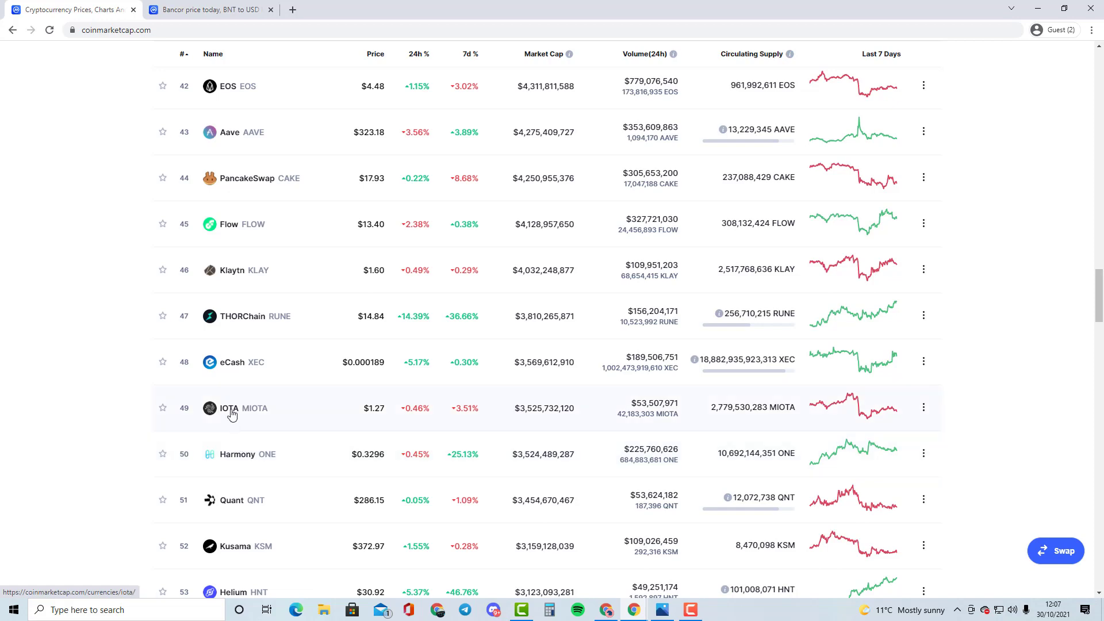
{"action": "left_click", "coordinate": [237, 454]}
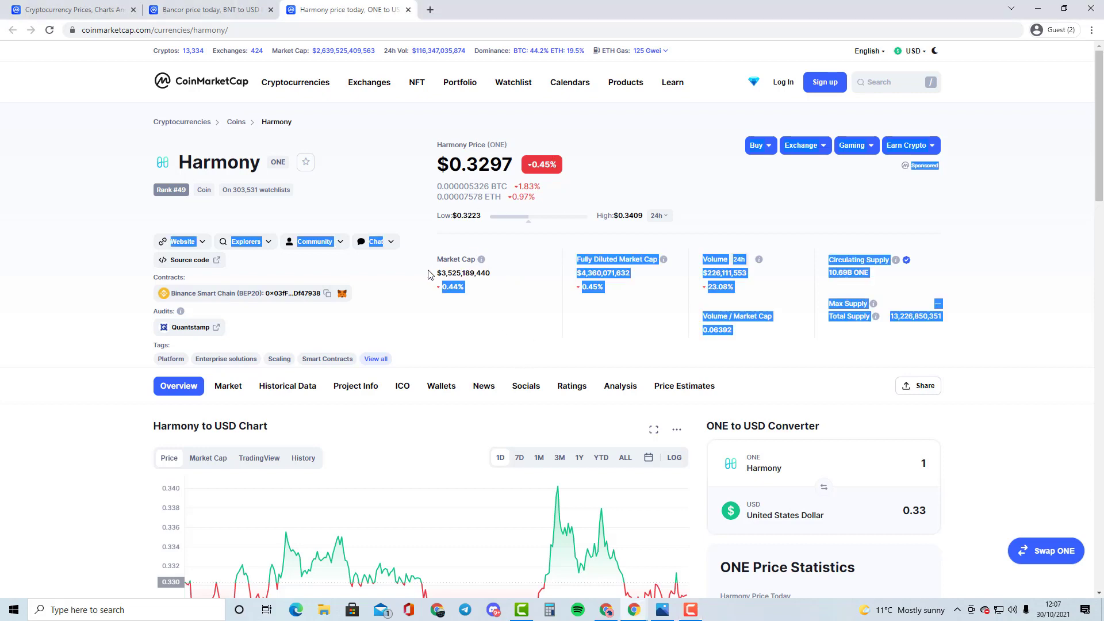
Reload Bancor's page for a fresh market cap ($1,002,954,520, #102), glance at Harmony's, and return to Bancor.
{"action": "left_click", "coordinate": [204, 9]}
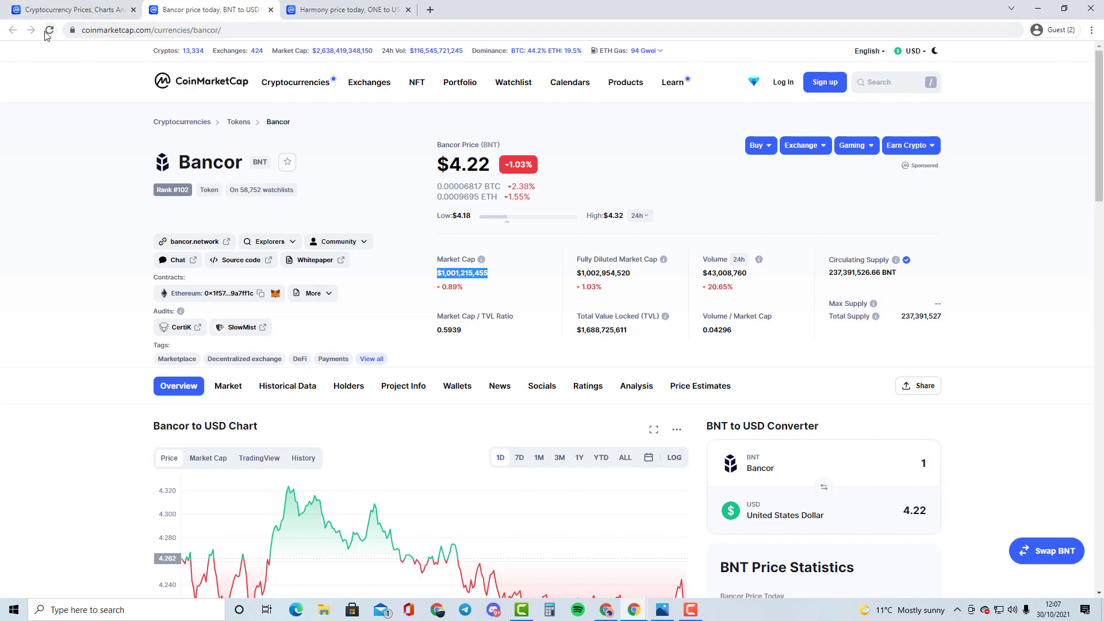
{"action": "left_click", "coordinate": [49, 30]}
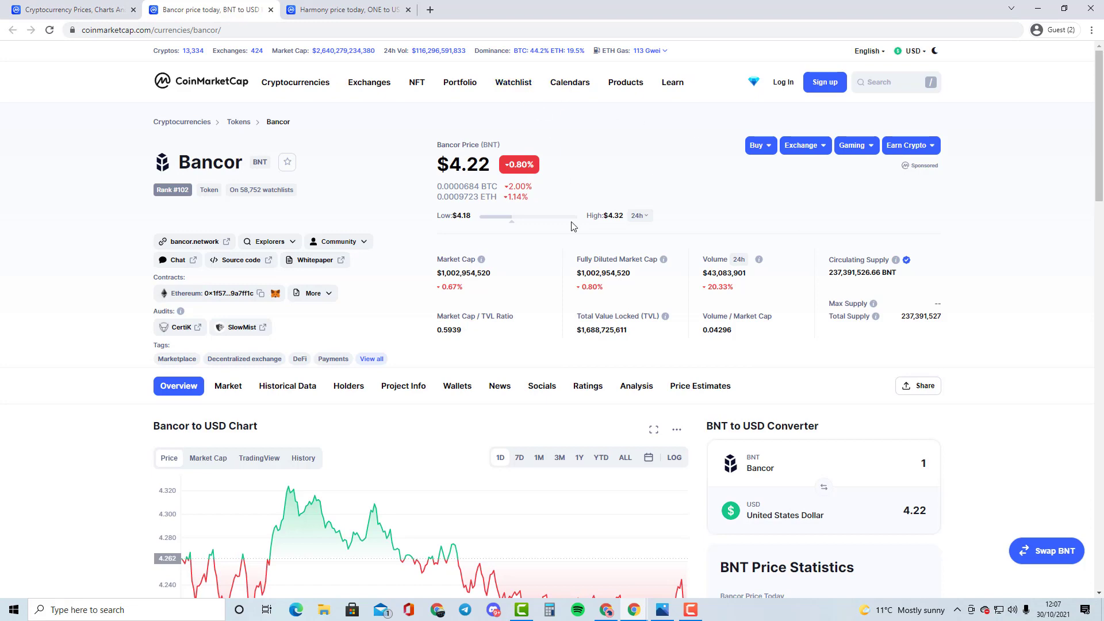
{"action": "left_click", "coordinate": [345, 9]}
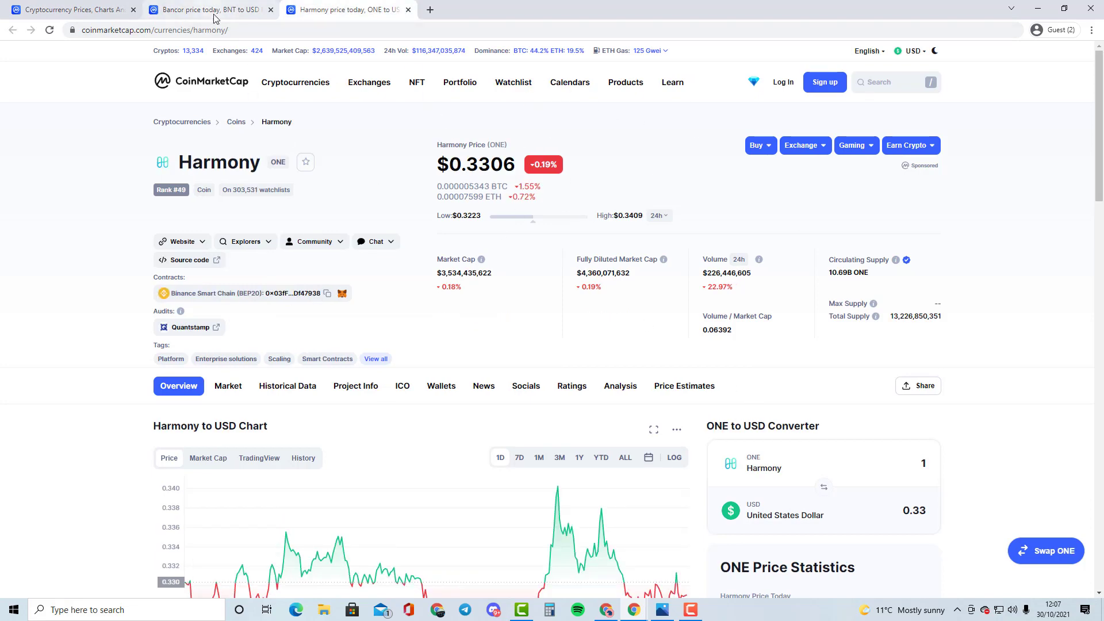
{"action": "left_click", "coordinate": [208, 9]}
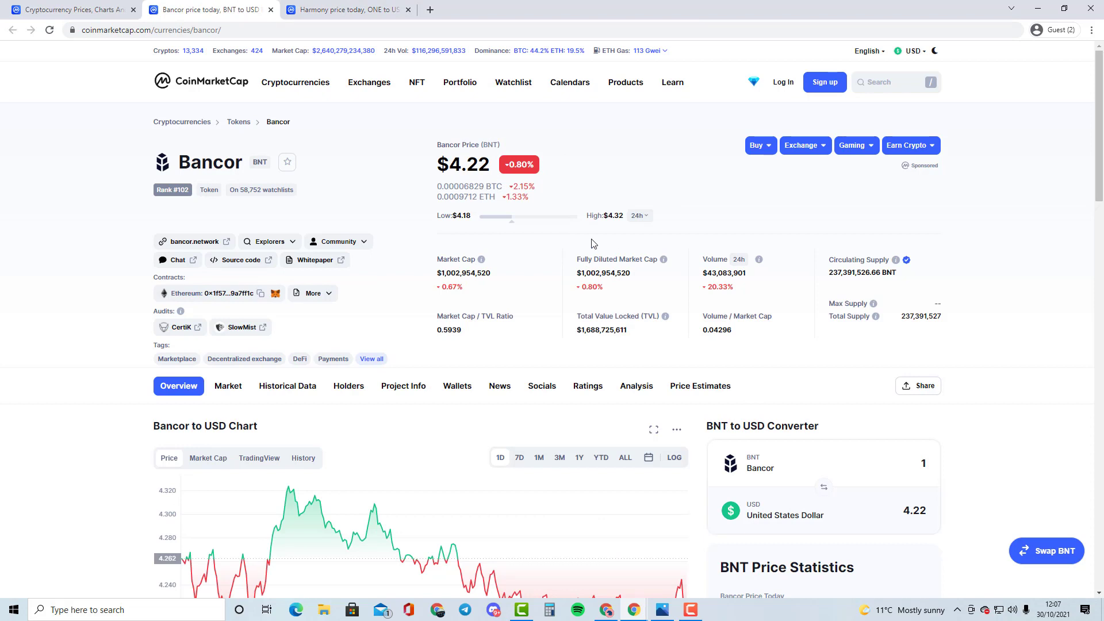
{"action": "mouse_move", "coordinate": [493, 112]}
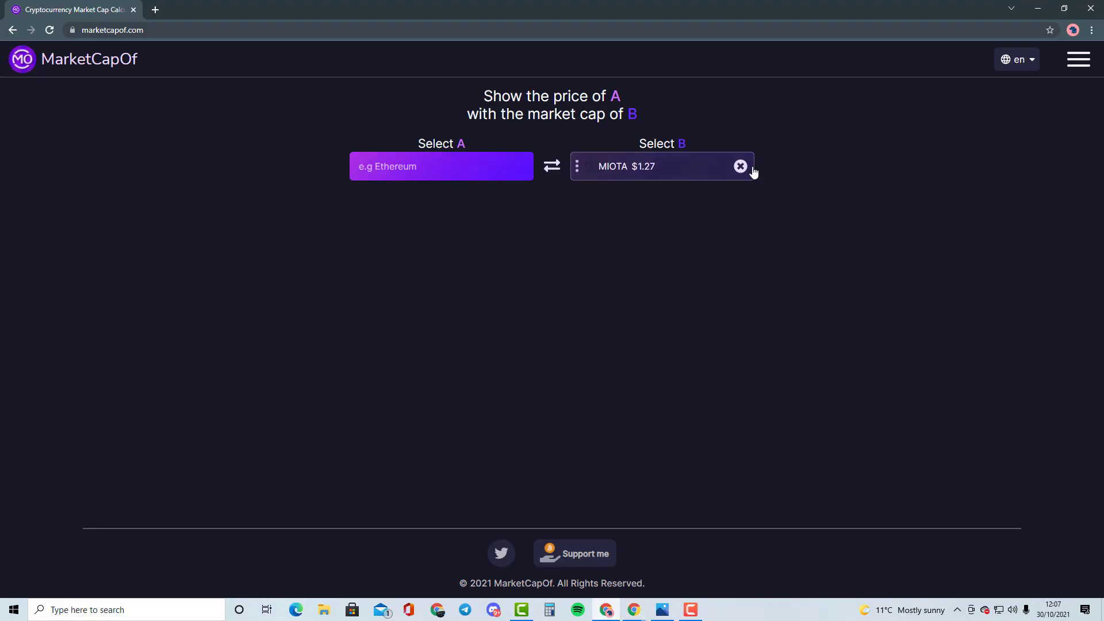
Select Harmony ONE as the market cap to match and BNT as the coin, giving $15.05 (3.55x).
{"action": "type", "text": "harmony"}
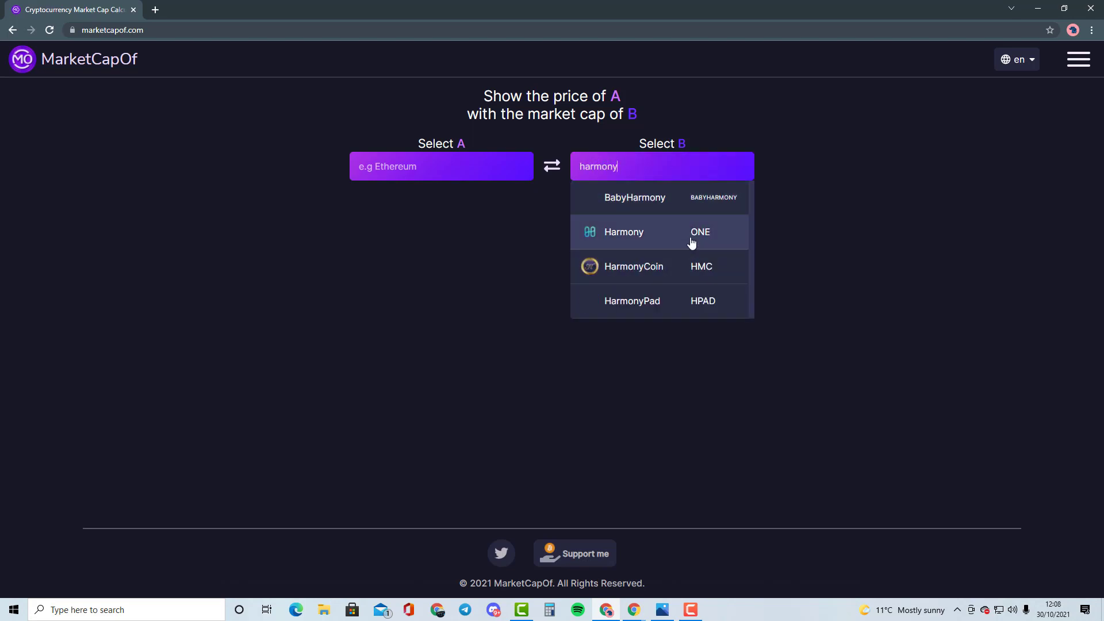
{"action": "left_click", "coordinate": [623, 231]}
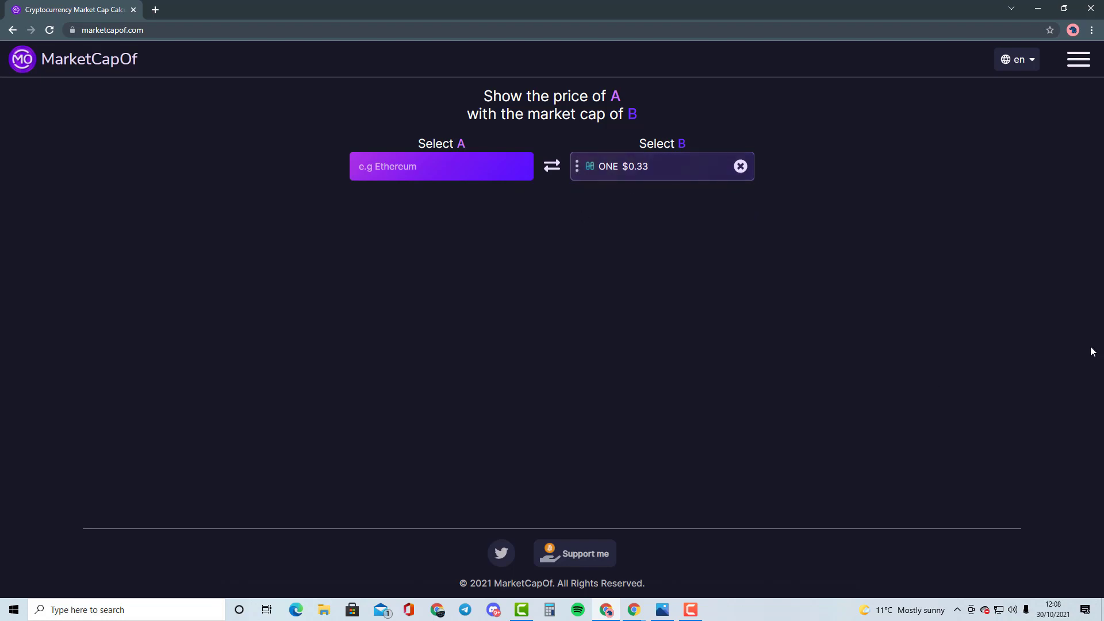
{"action": "type", "text": "b"}
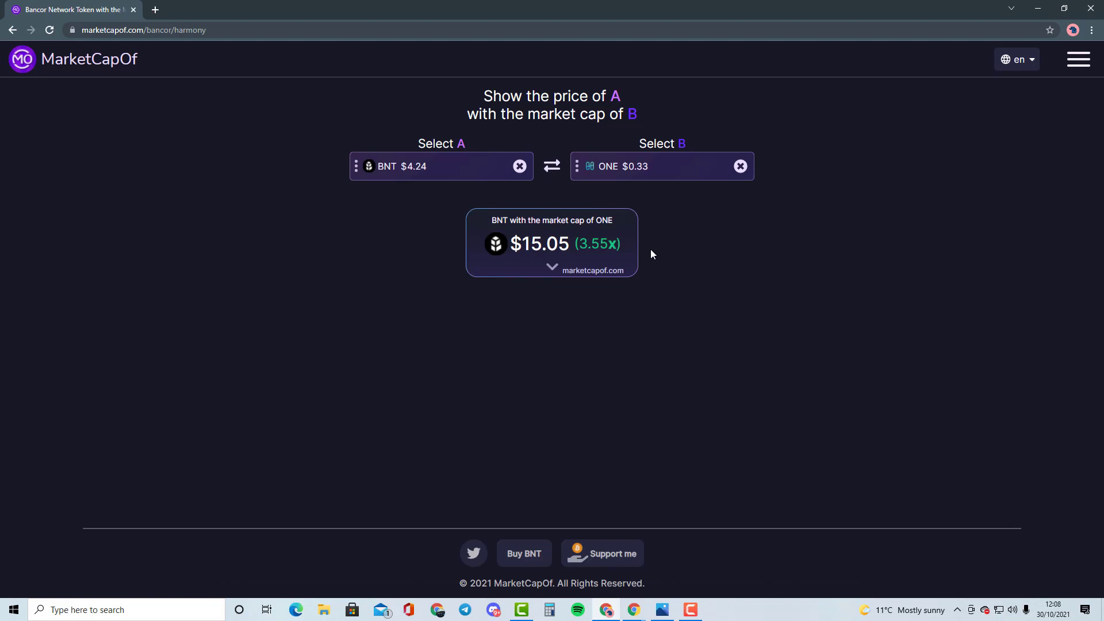
{"action": "mouse_move", "coordinate": [738, 321]}
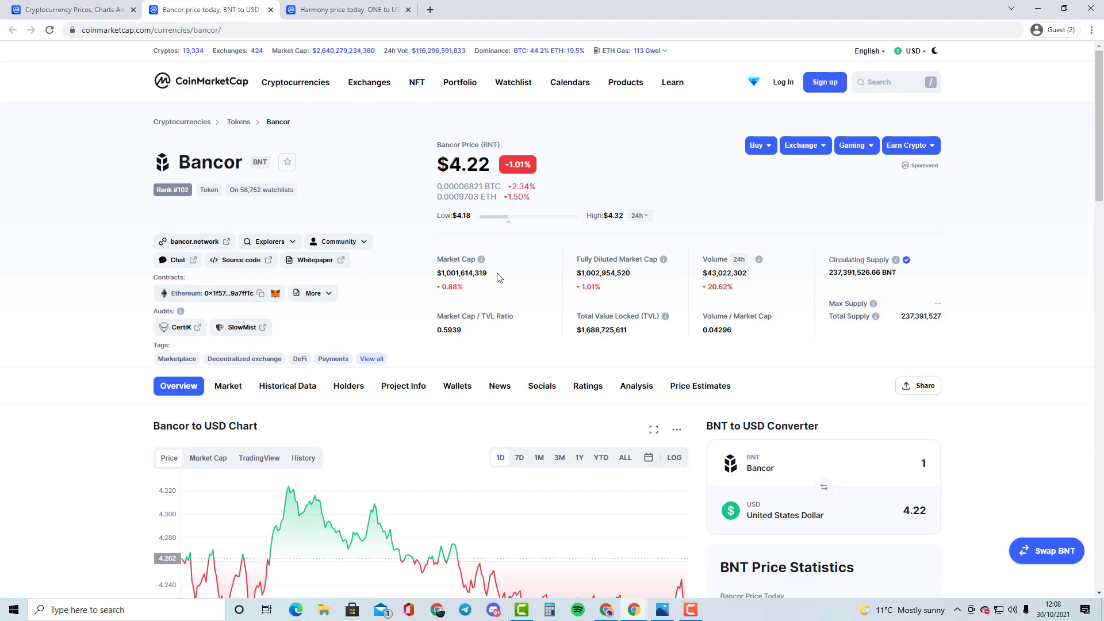
Switch the Bancor to USD price chart to the 7-day range.
{"action": "scroll", "scroll_direction": "down", "scroll_amount": 3}
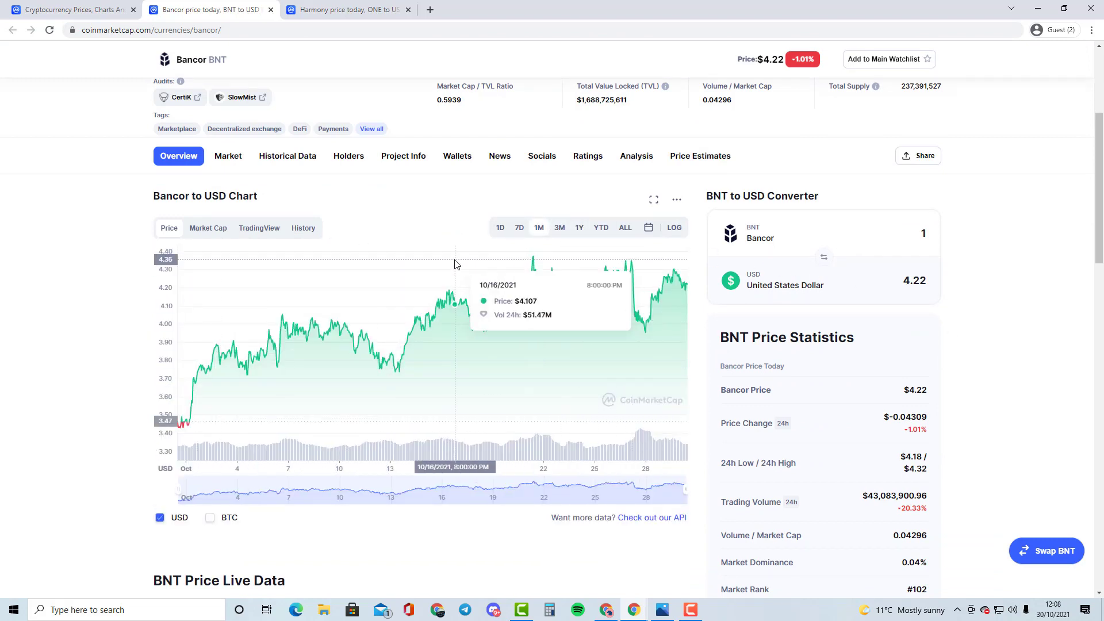
{"action": "left_click", "coordinate": [520, 227]}
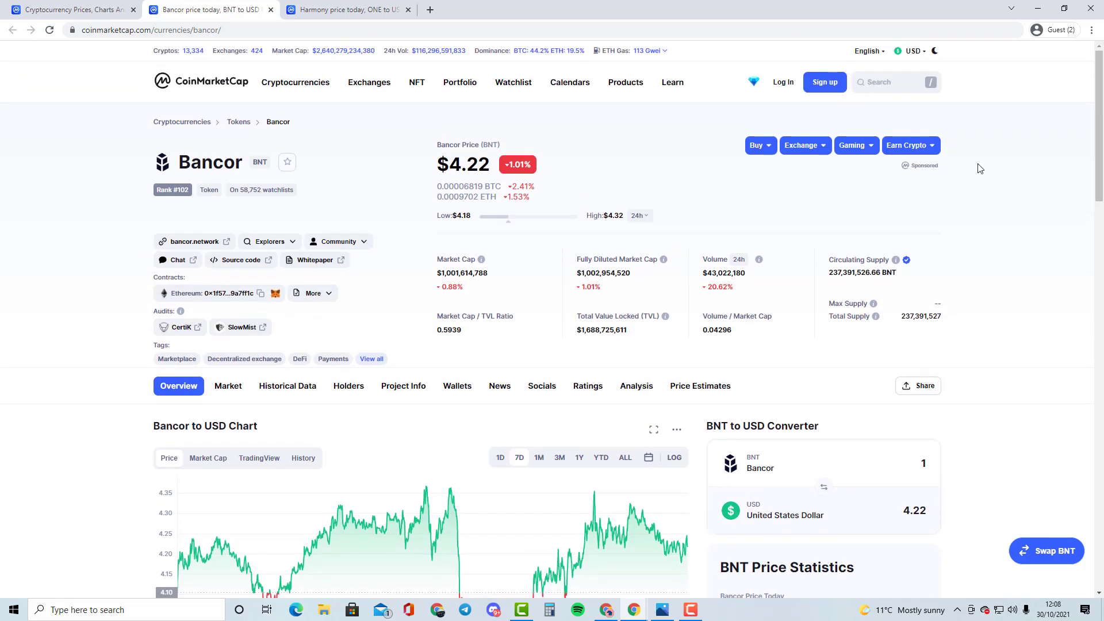
{"action": "mouse_move", "coordinate": [989, 168]}
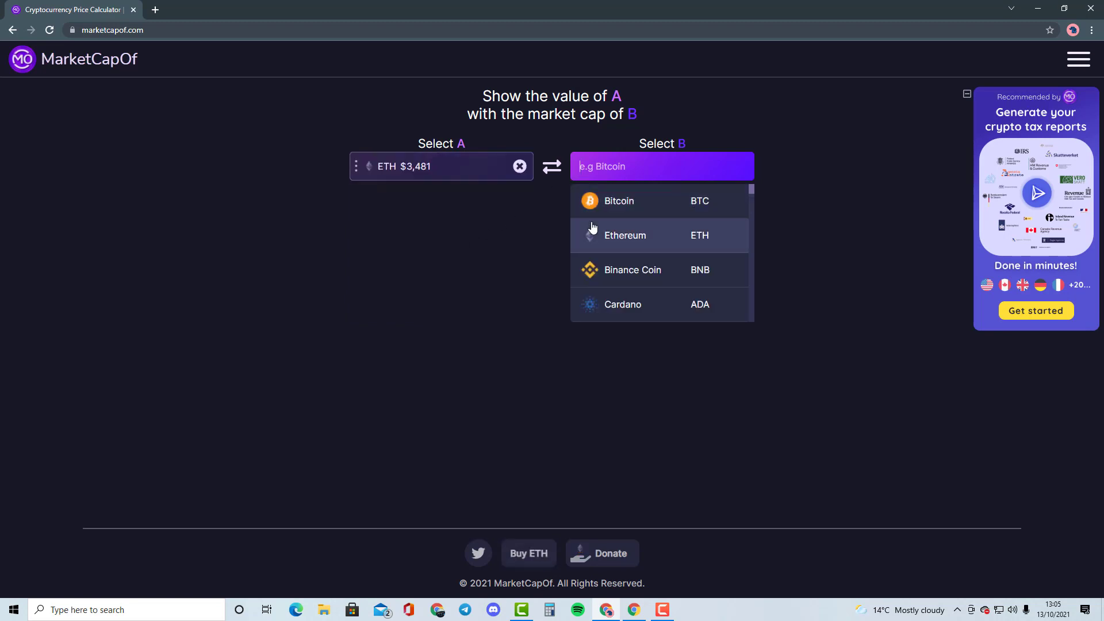
Choose Bitcoin BTC as the market cap for ETH, giving $8,848 (2.54x).
{"action": "left_click", "coordinate": [618, 200]}
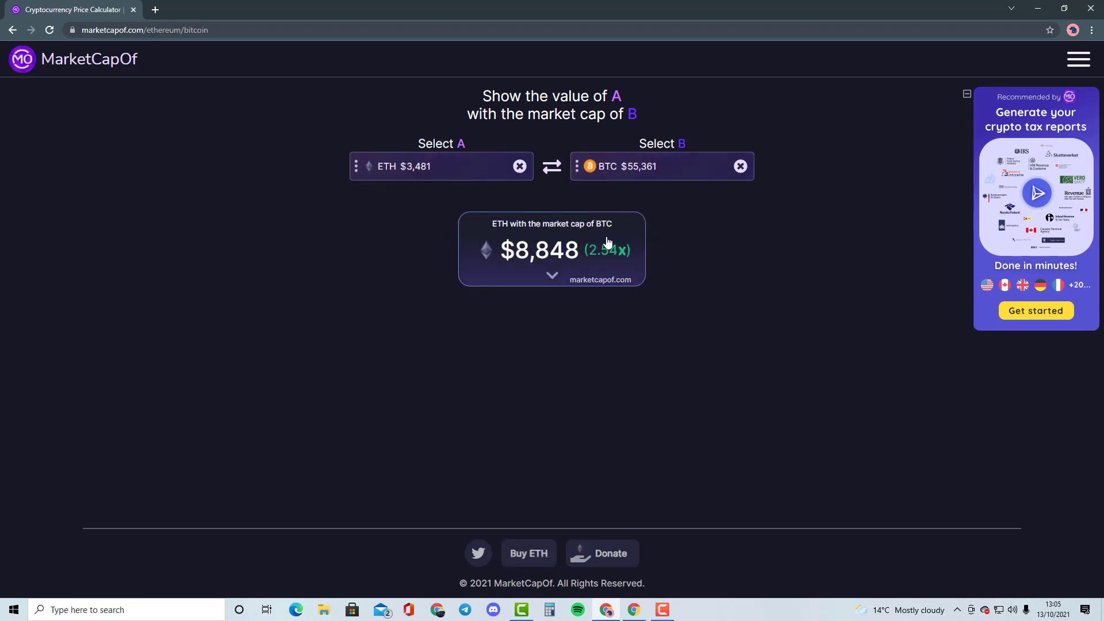
{"action": "mouse_move", "coordinate": [572, 223]}
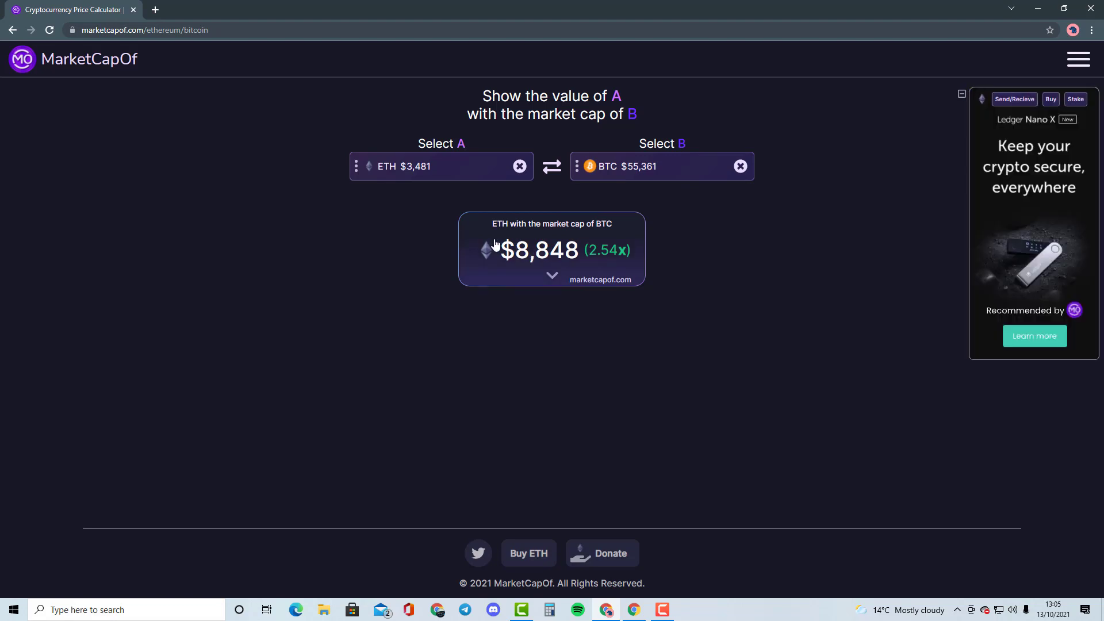
{"action": "mouse_move", "coordinate": [444, 209]}
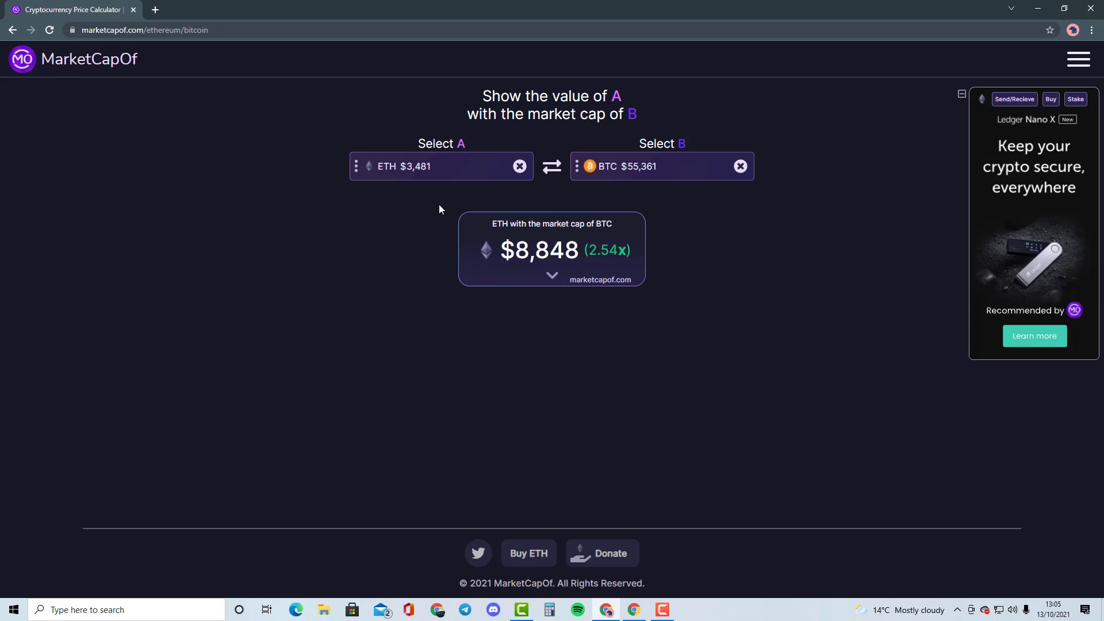
{"action": "mouse_move", "coordinate": [415, 258]}
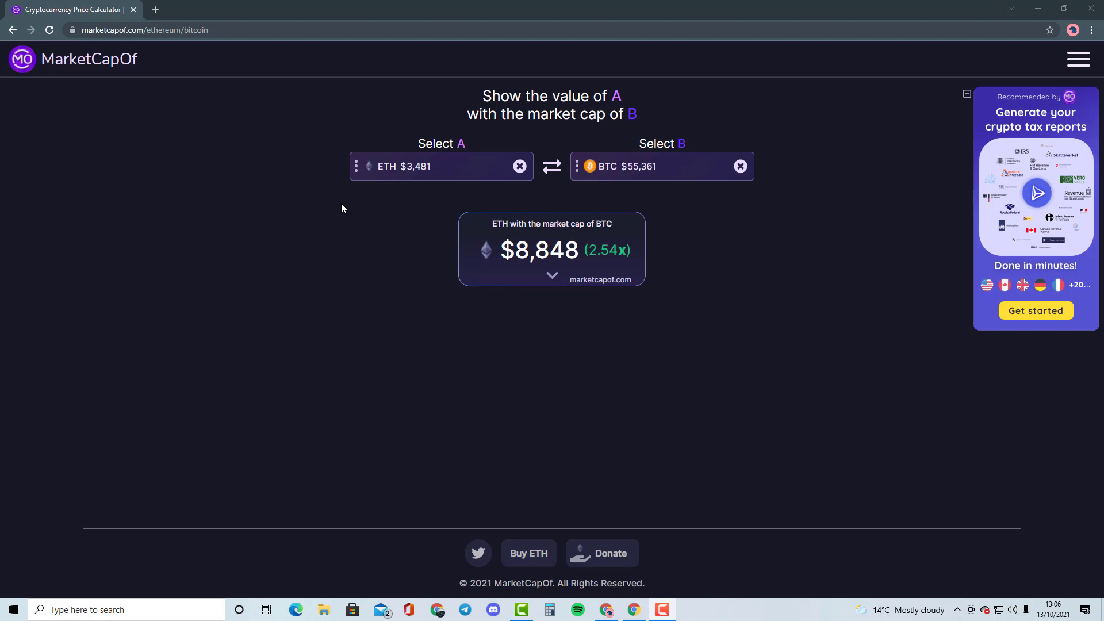
{"action": "mouse_move", "coordinate": [328, 189]}
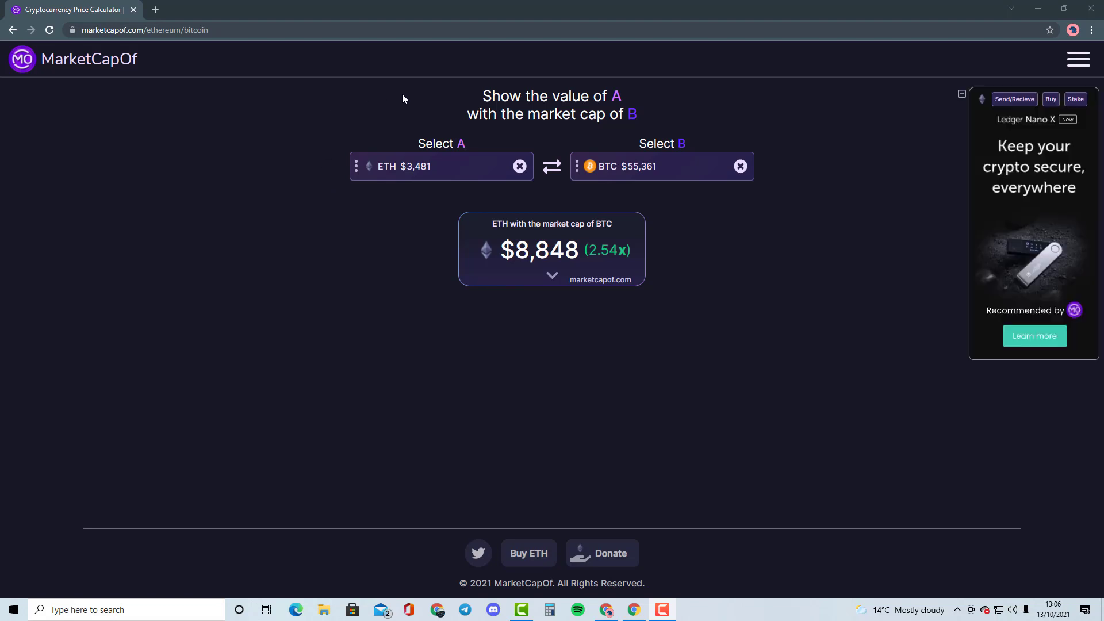
{"action": "mouse_move", "coordinate": [640, 120]}
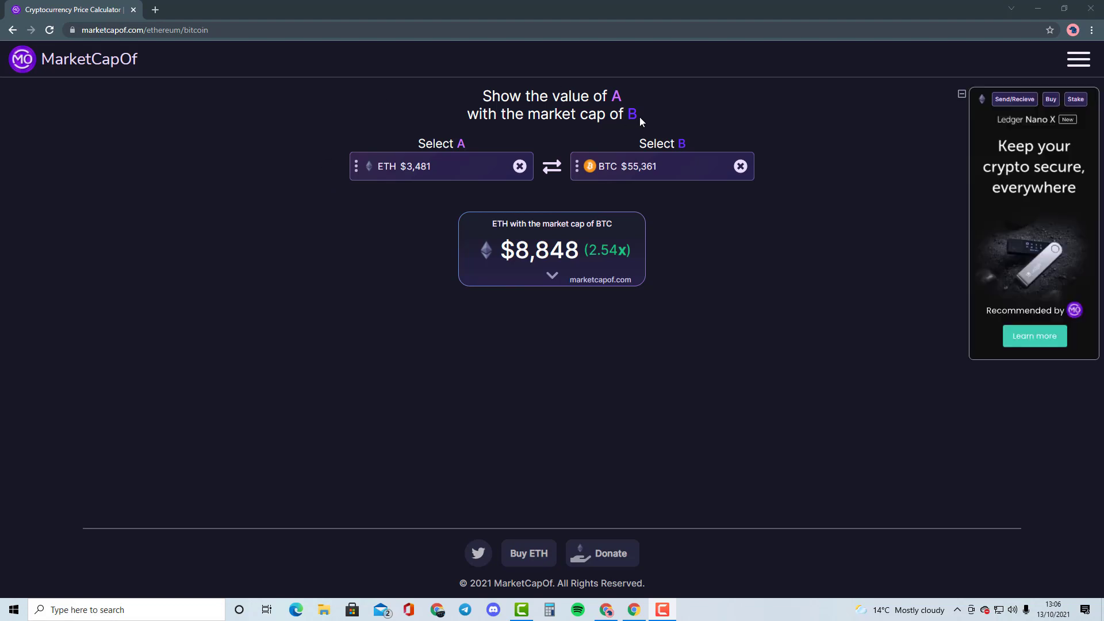